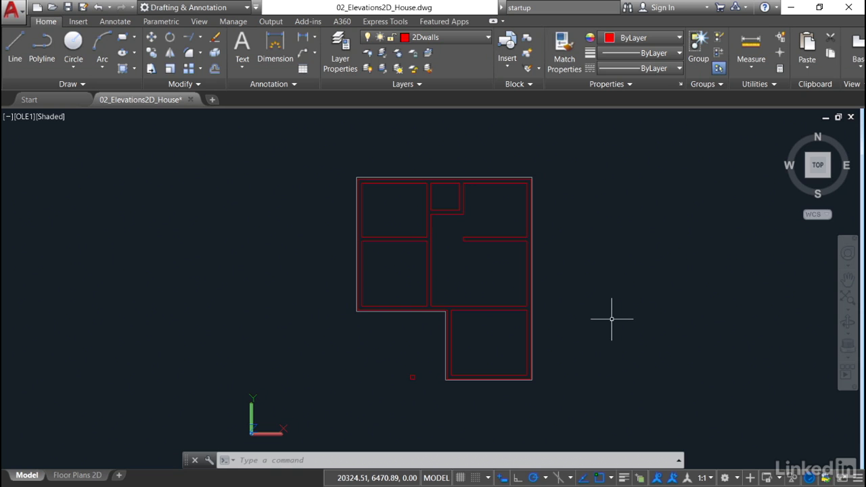
{"action": "mouse_move", "coordinate": [580, 269]}
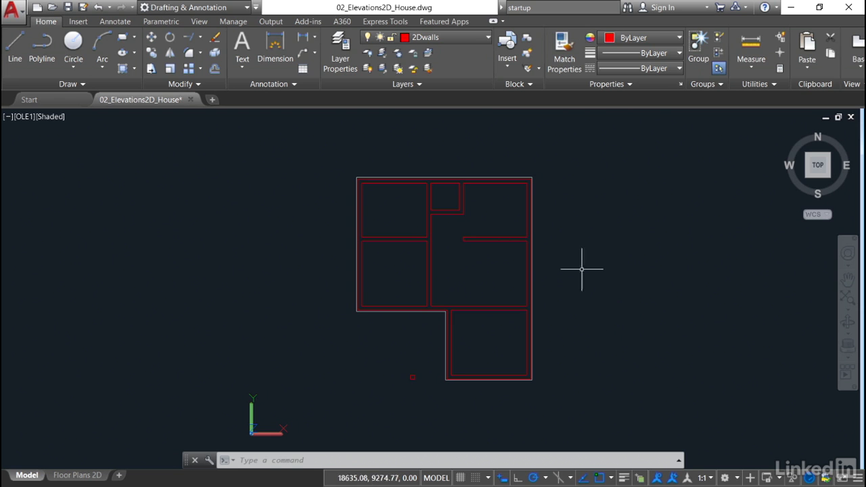
{"action": "mouse_move", "coordinate": [488, 42]}
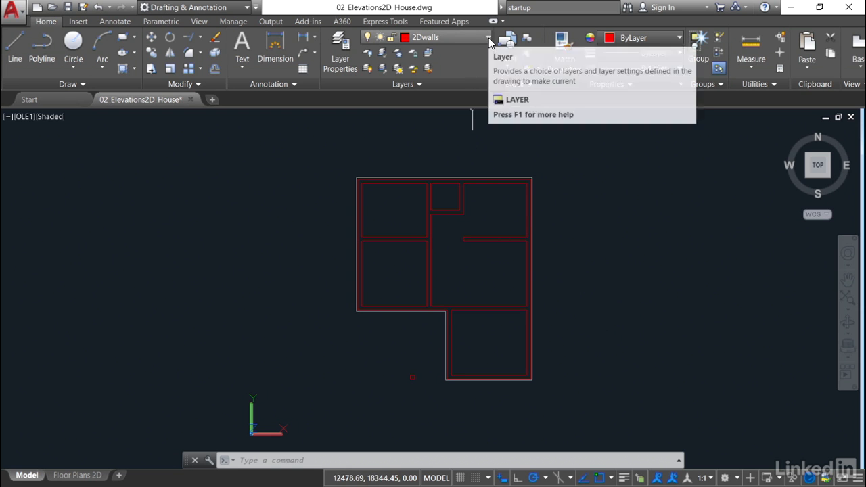
Make 2Dconstruction the current layer from the Home ribbon layer list
{"action": "left_click", "coordinate": [487, 37]}
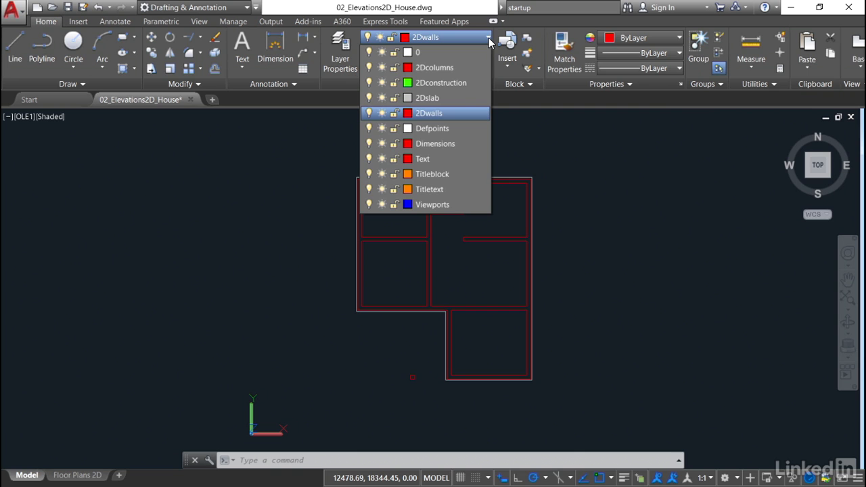
{"action": "mouse_move", "coordinate": [444, 83]}
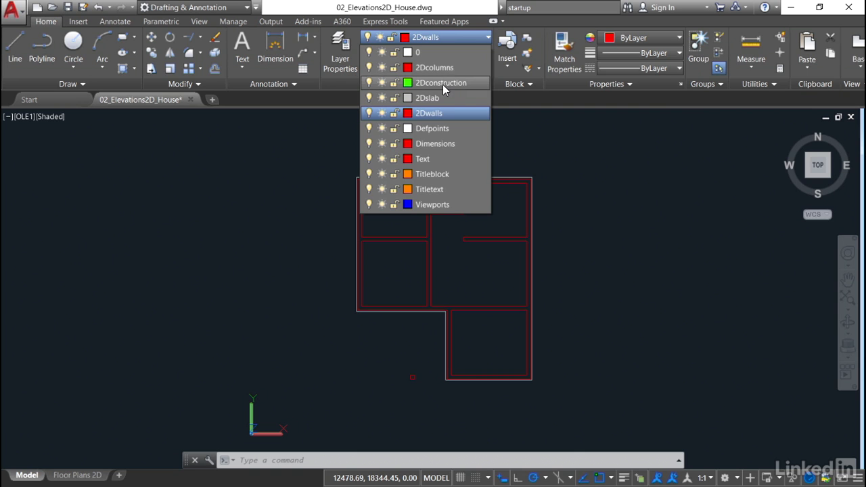
{"action": "mouse_move", "coordinate": [441, 82]}
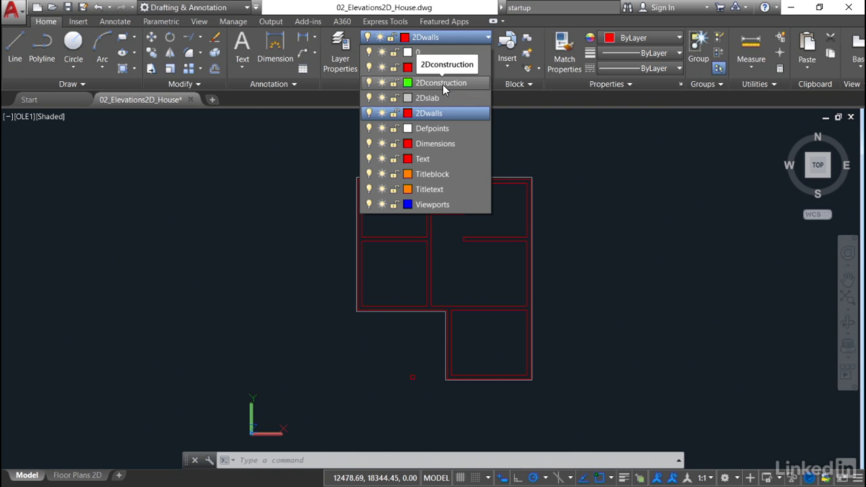
{"action": "left_click", "coordinate": [441, 82]}
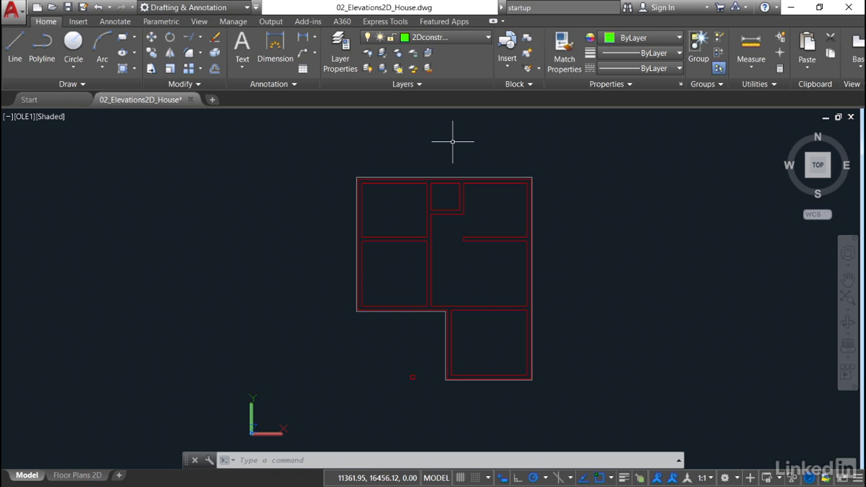
{"action": "mouse_move", "coordinate": [452, 135]}
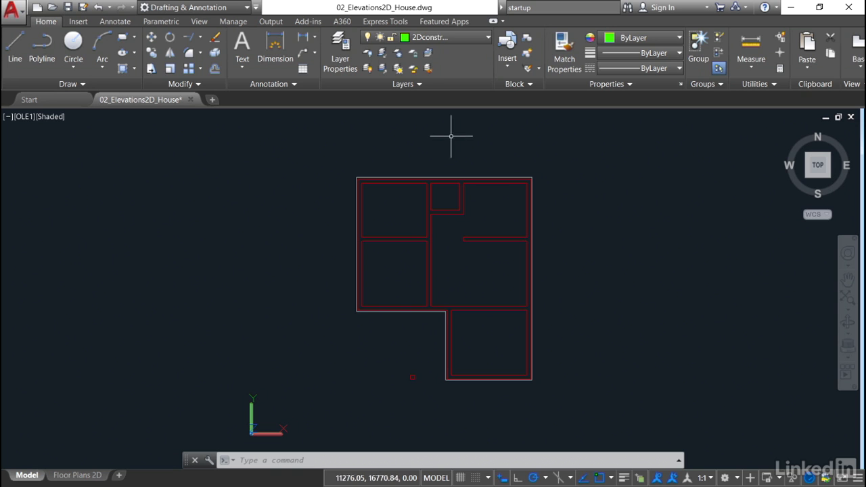
{"action": "mouse_move", "coordinate": [554, 263]}
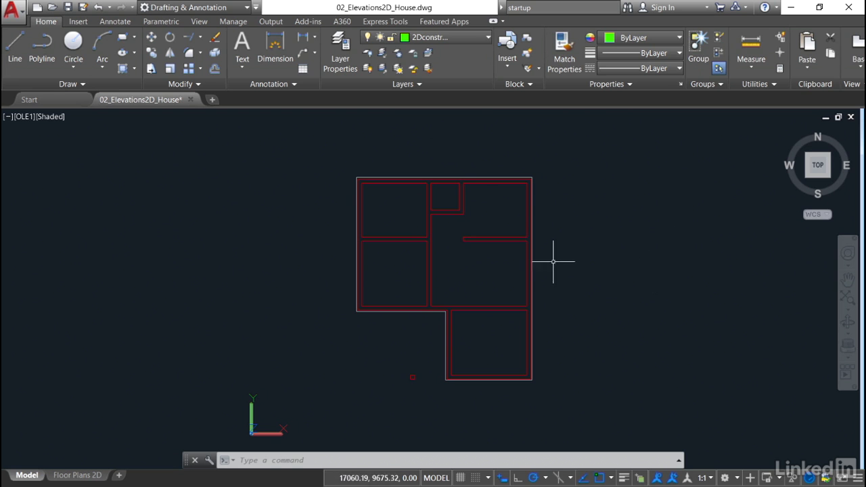
{"action": "mouse_move", "coordinate": [528, 271]}
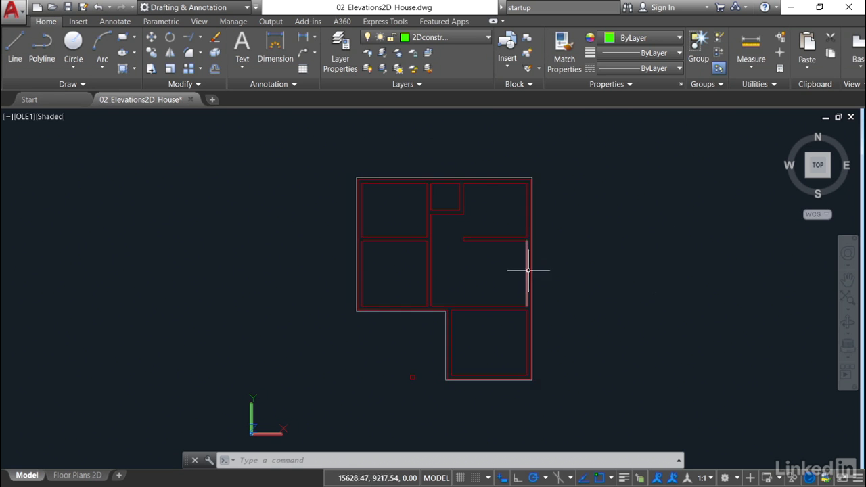
{"action": "mouse_move", "coordinate": [530, 254]}
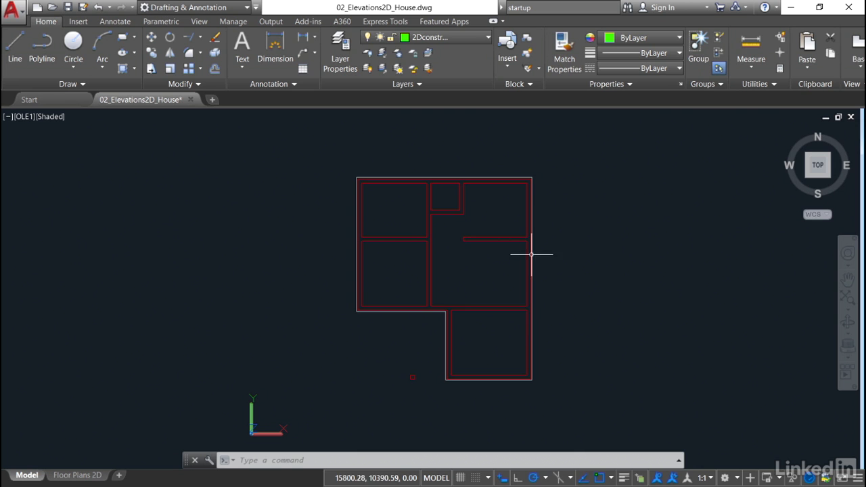
{"action": "mouse_move", "coordinate": [617, 265]}
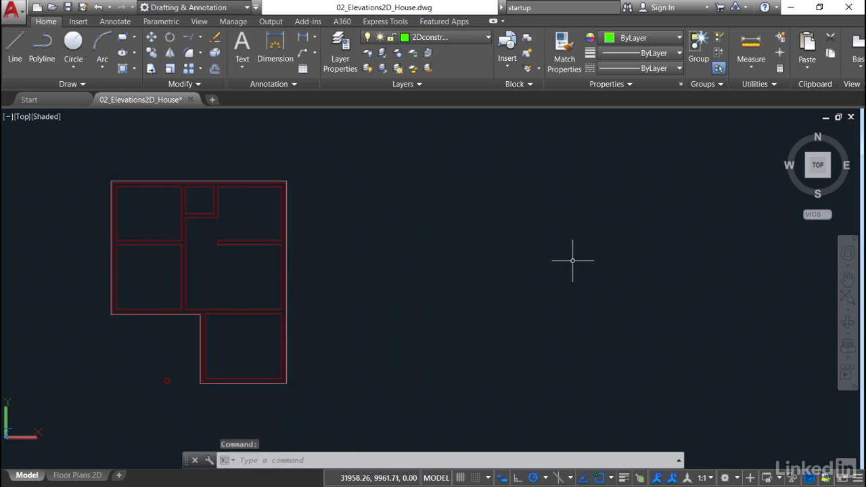
{"action": "mouse_move", "coordinate": [368, 171]}
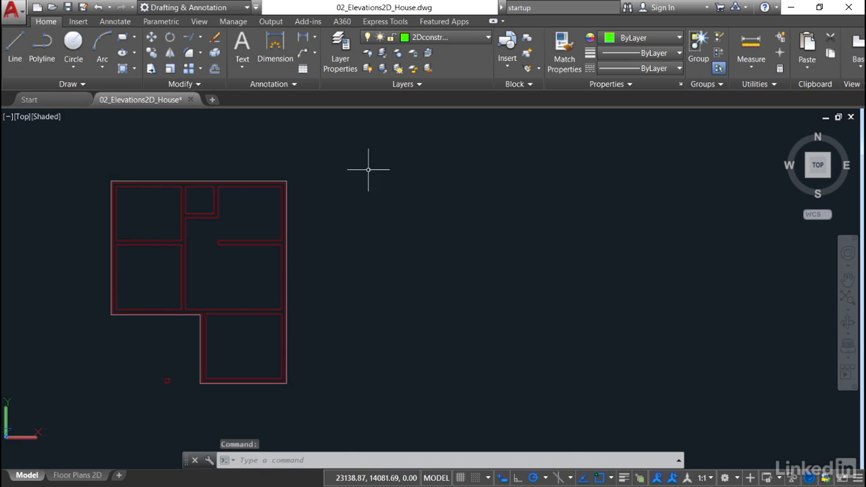
Pin the expanded Draw panel so its extra tools stay open
{"action": "left_click", "coordinate": [72, 84]}
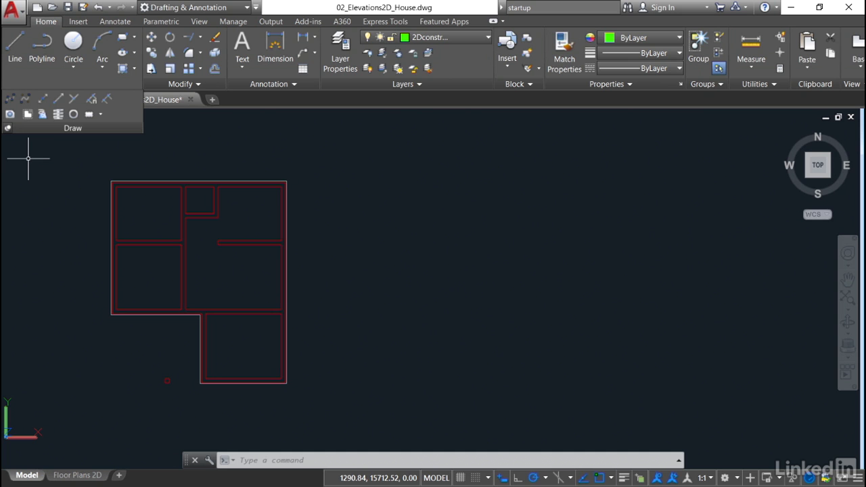
{"action": "mouse_move", "coordinate": [576, 408]}
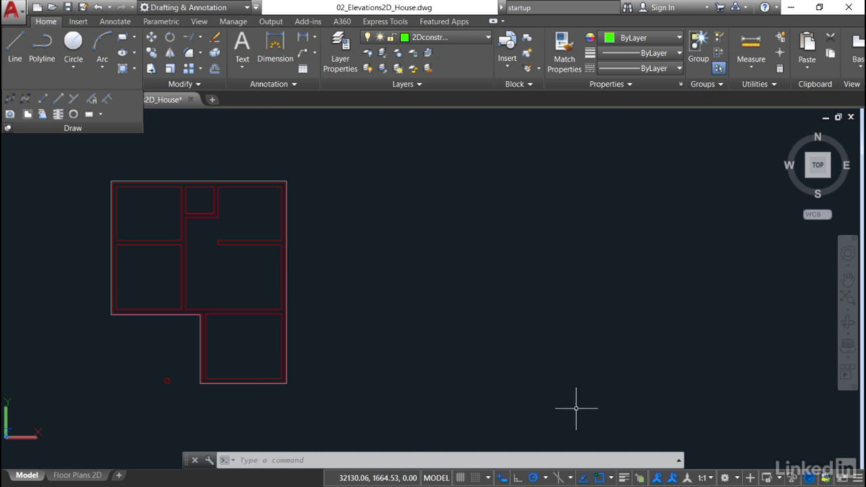
{"action": "mouse_move", "coordinate": [604, 477]}
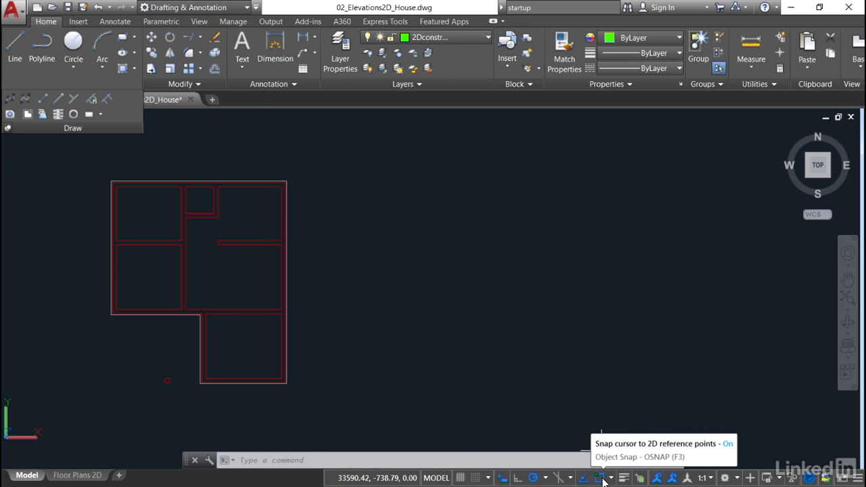
{"action": "left_click", "coordinate": [601, 478]}
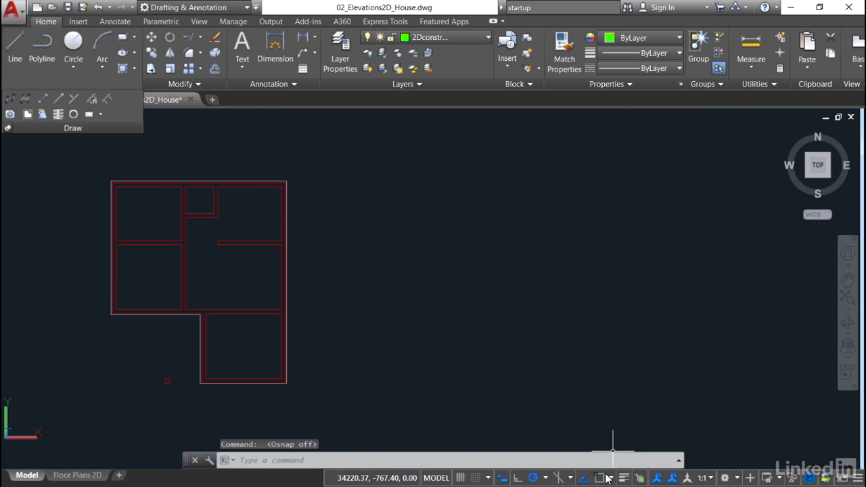
{"action": "mouse_move", "coordinate": [601, 477]}
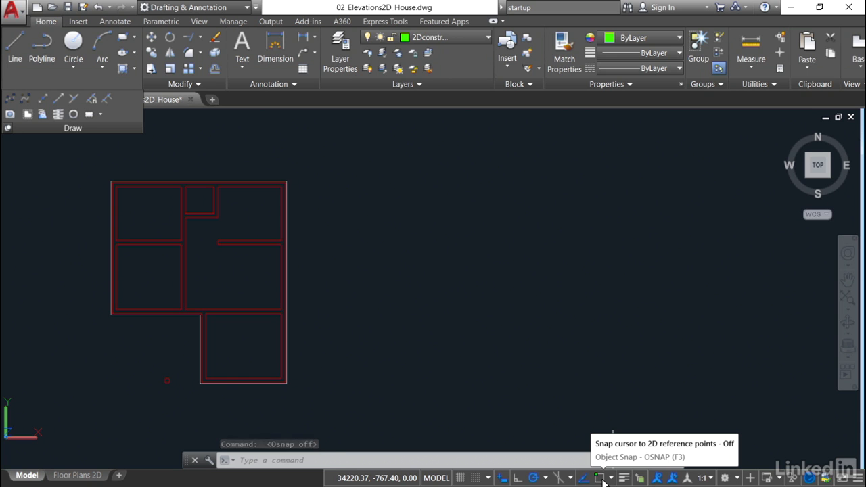
{"action": "left_click", "coordinate": [600, 477]}
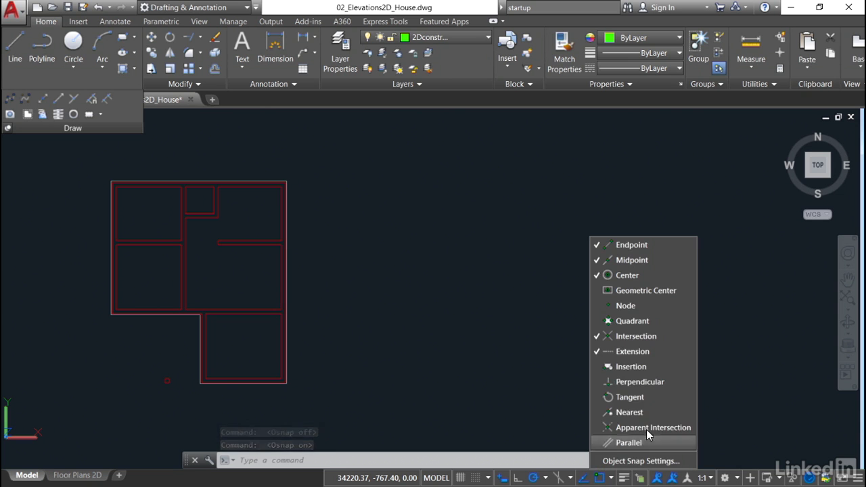
{"action": "mouse_move", "coordinate": [706, 285]}
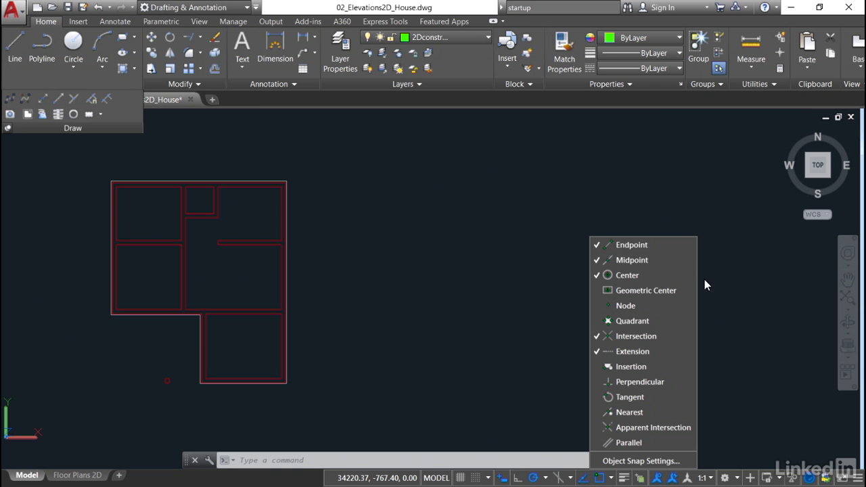
{"action": "mouse_move", "coordinate": [711, 344]}
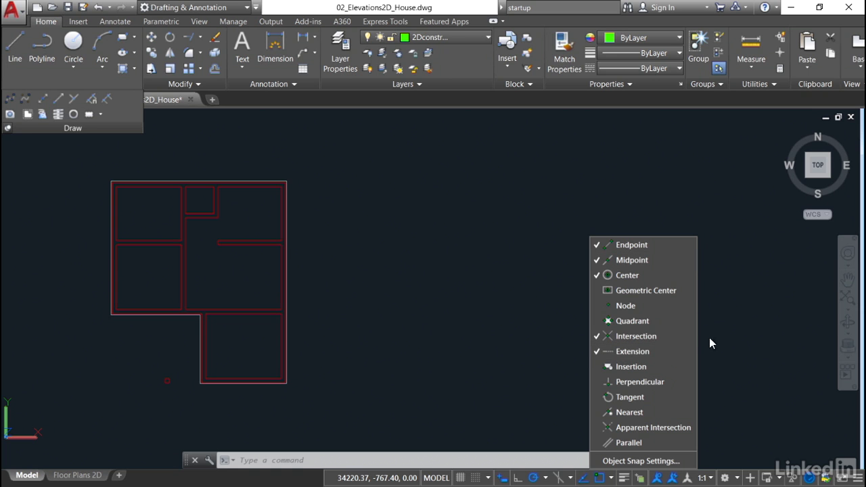
{"action": "mouse_move", "coordinate": [736, 341]}
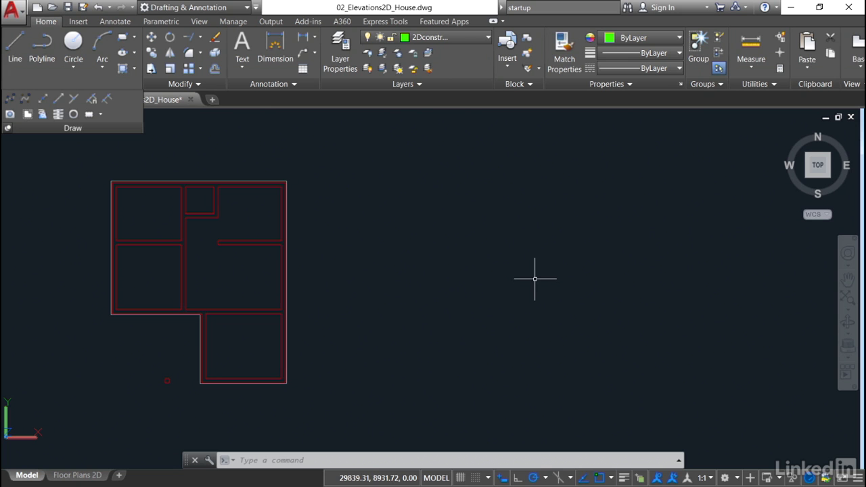
{"action": "mouse_move", "coordinate": [74, 151]}
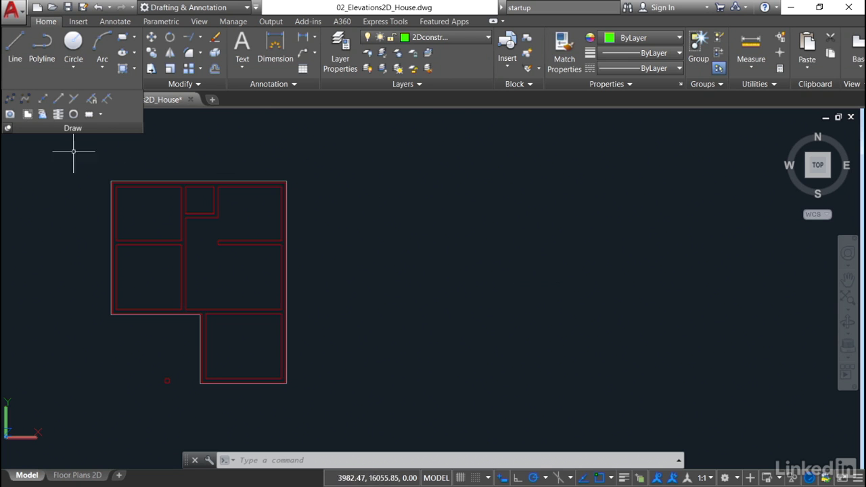
{"action": "mouse_move", "coordinate": [42, 99]}
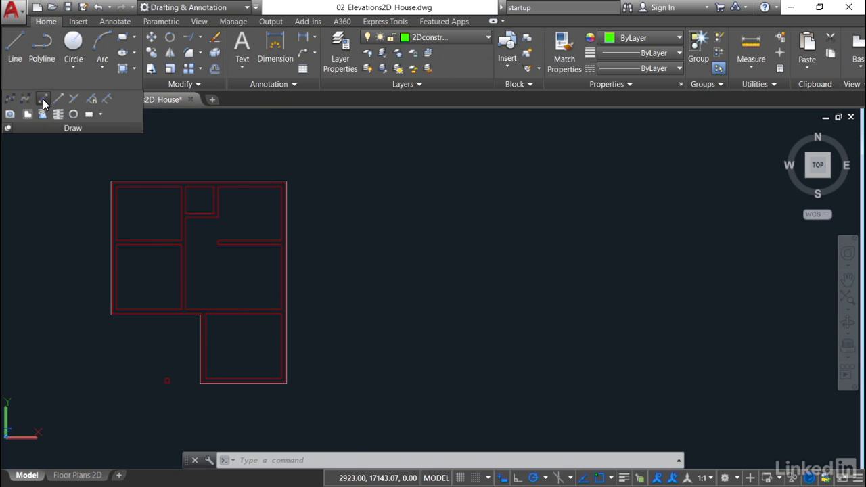
Start XLINE in horizontal mode for lines through the plan's top and bottom edges
{"action": "left_click", "coordinate": [43, 98]}
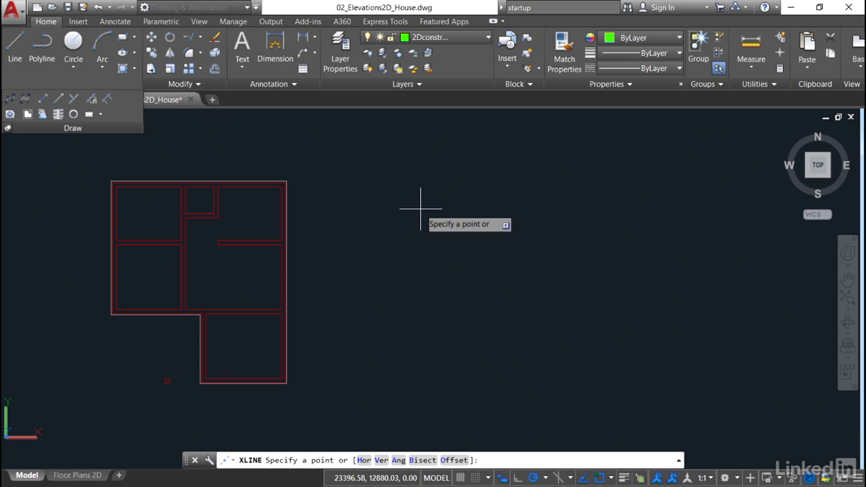
{"action": "right_click", "coordinate": [419, 210]}
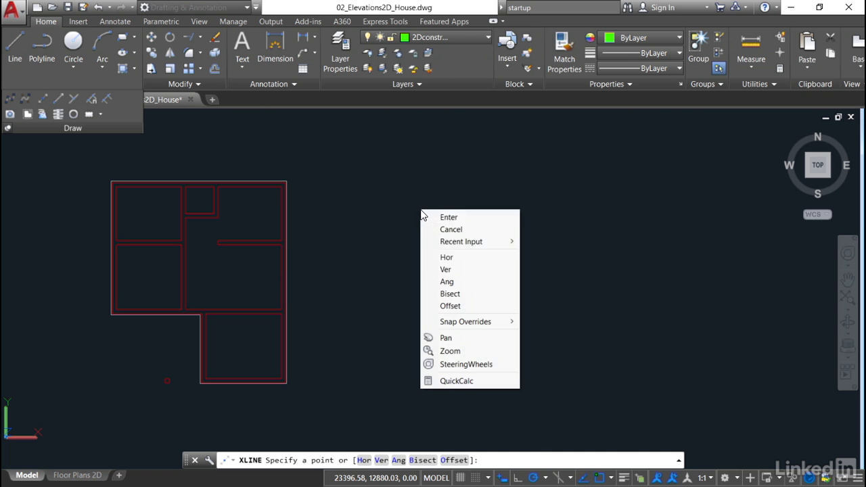
{"action": "mouse_move", "coordinate": [447, 258]}
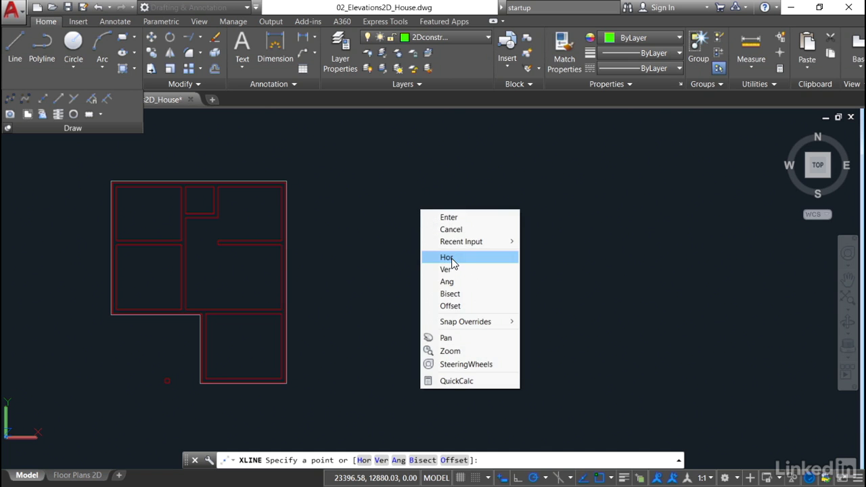
{"action": "left_click", "coordinate": [447, 257]}
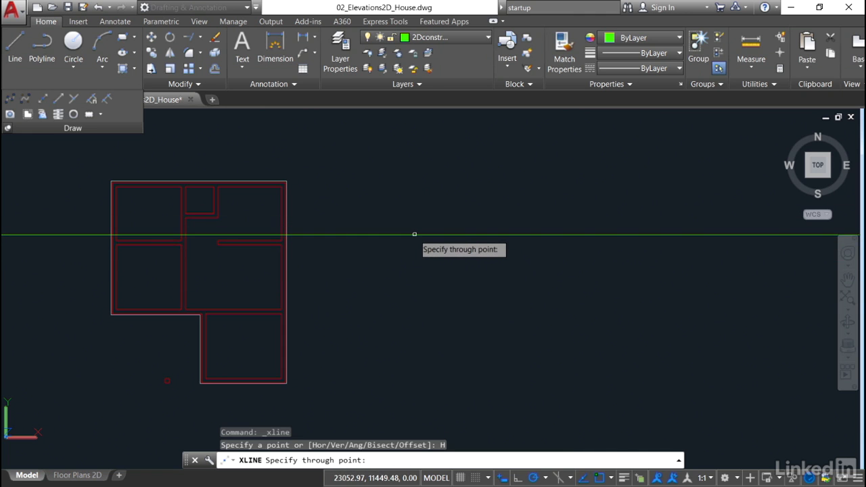
{"action": "mouse_move", "coordinate": [365, 207]}
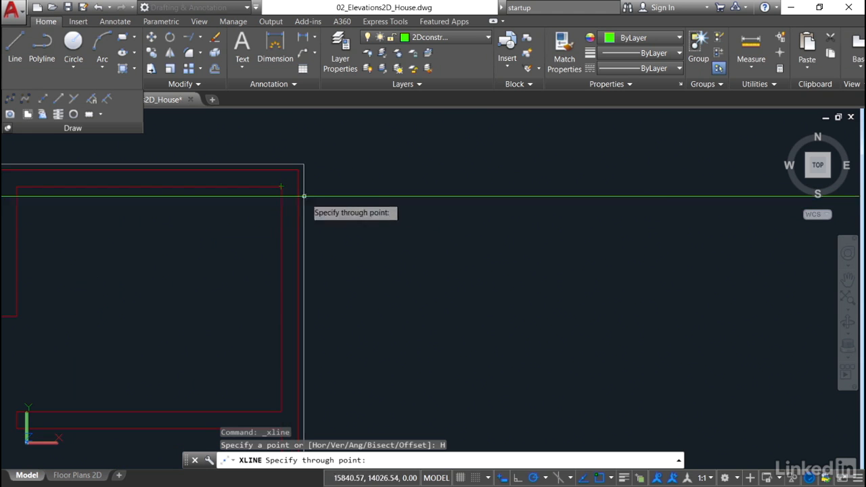
{"action": "mouse_move", "coordinate": [349, 216]}
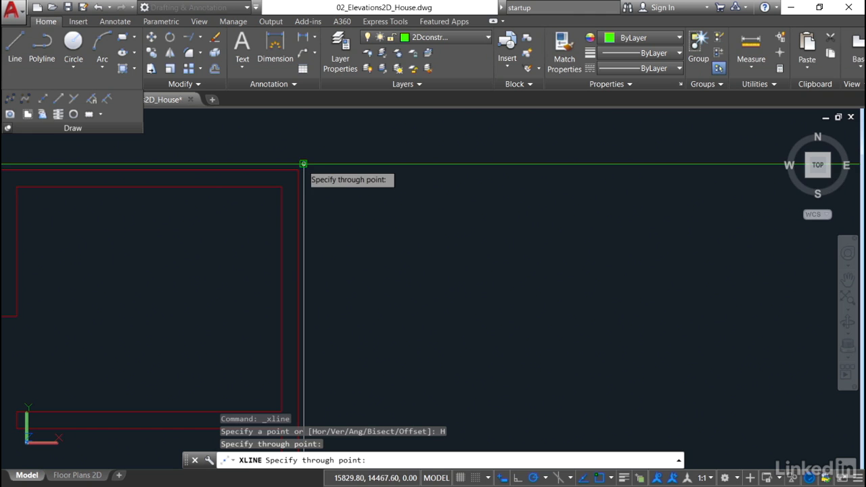
{"action": "mouse_move", "coordinate": [303, 173]}
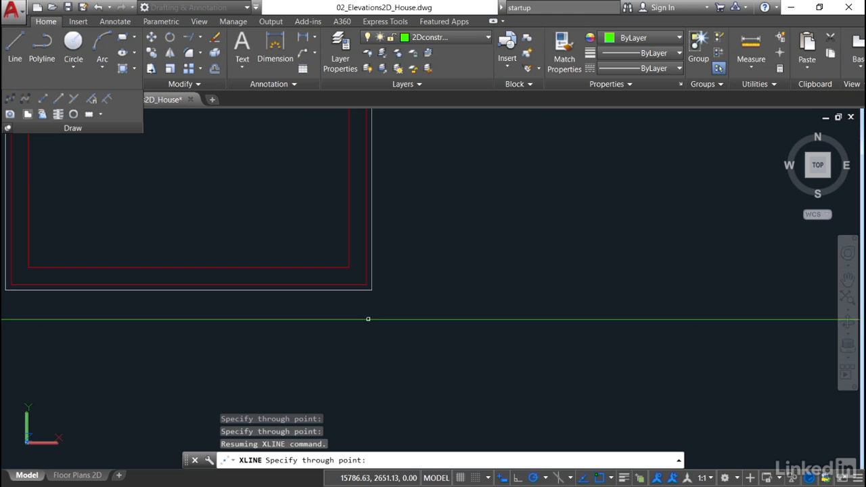
{"action": "mouse_move", "coordinate": [368, 301]}
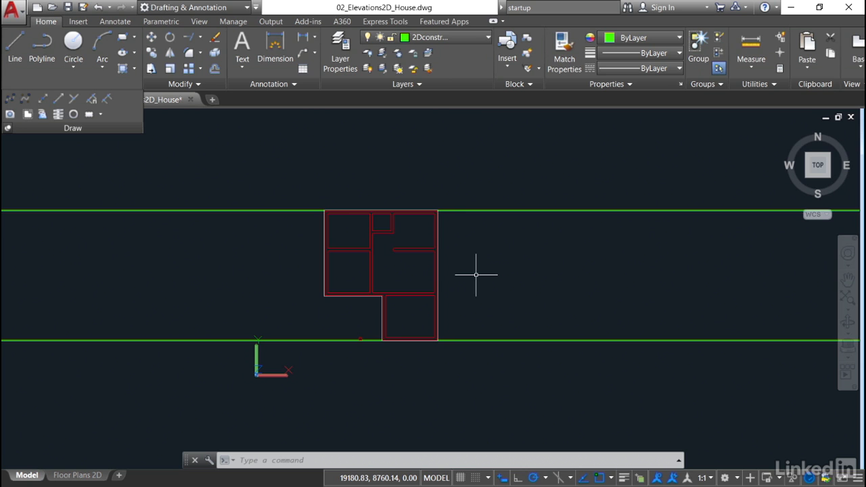
{"action": "mouse_move", "coordinate": [87, 146]}
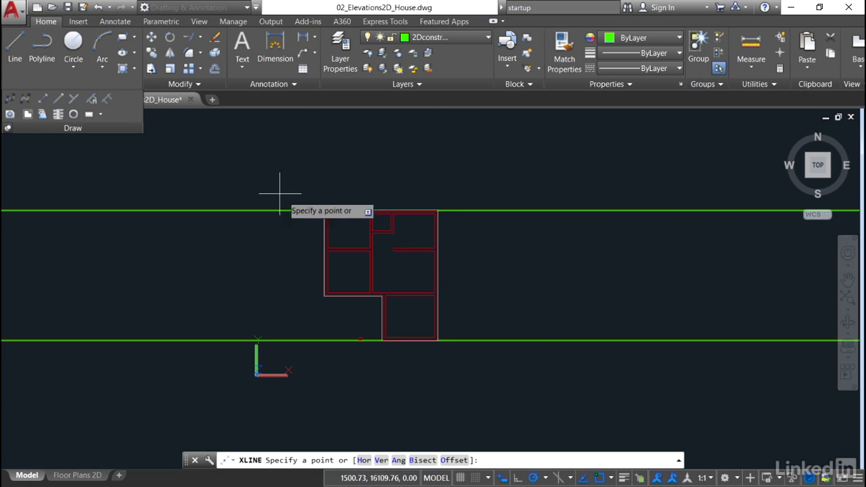
{"action": "mouse_move", "coordinate": [501, 260]}
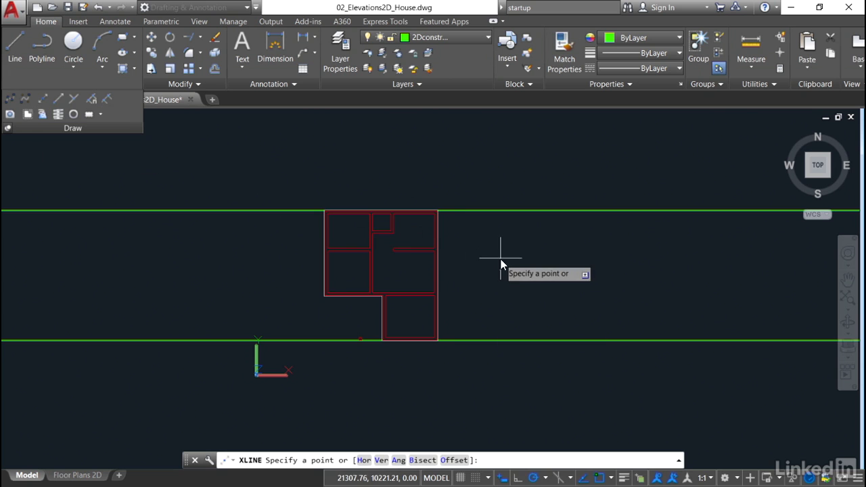
Offset a vertical construction line 5000 units right of the house's right outer wall
{"action": "right_click", "coordinate": [501, 264]}
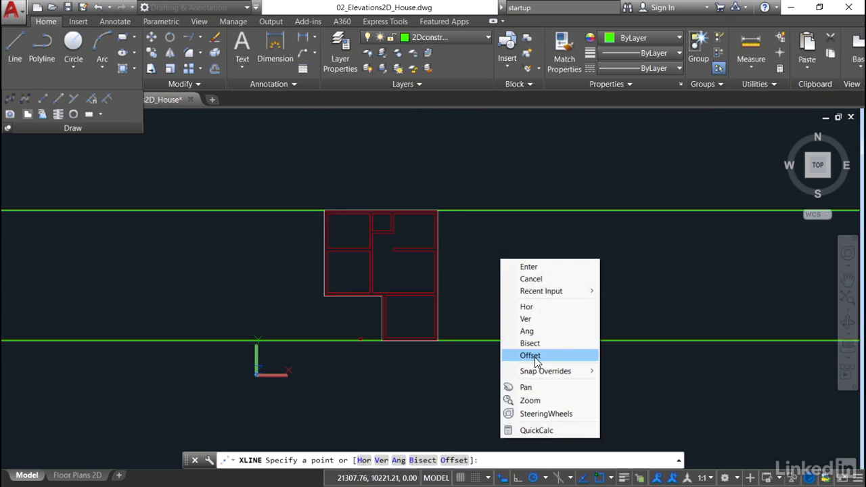
{"action": "left_click", "coordinate": [530, 354]}
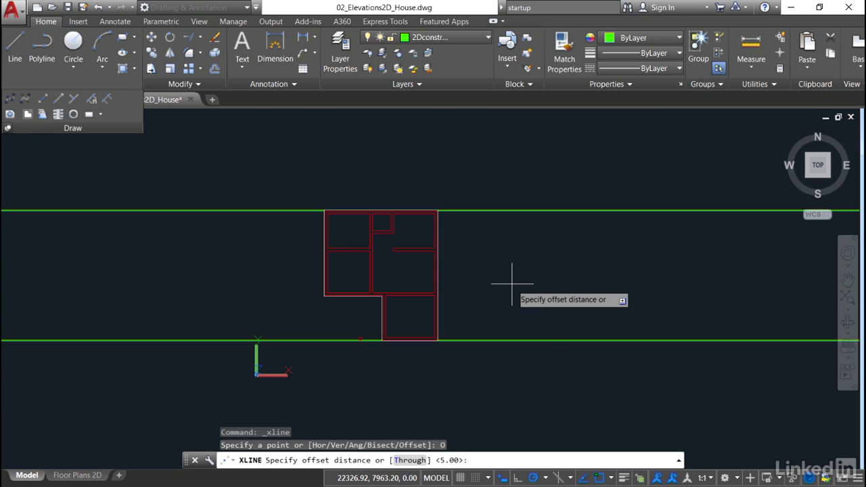
{"action": "type", "text": "500"}
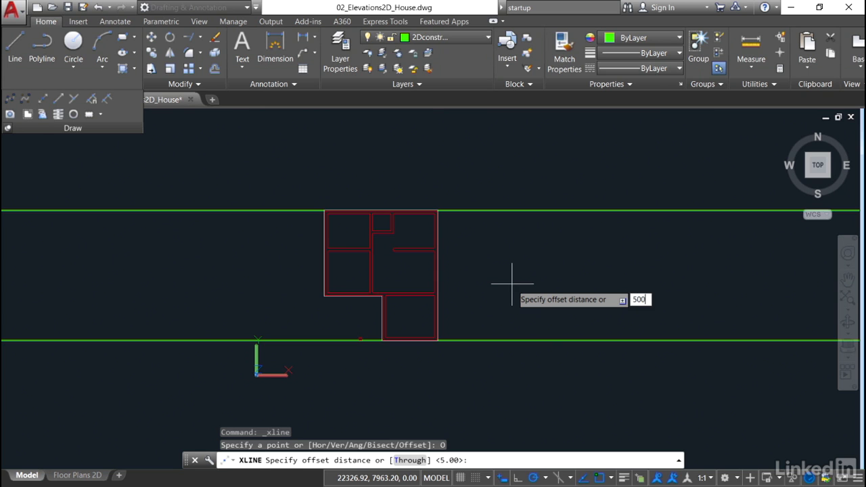
{"action": "type", "text": "0"}
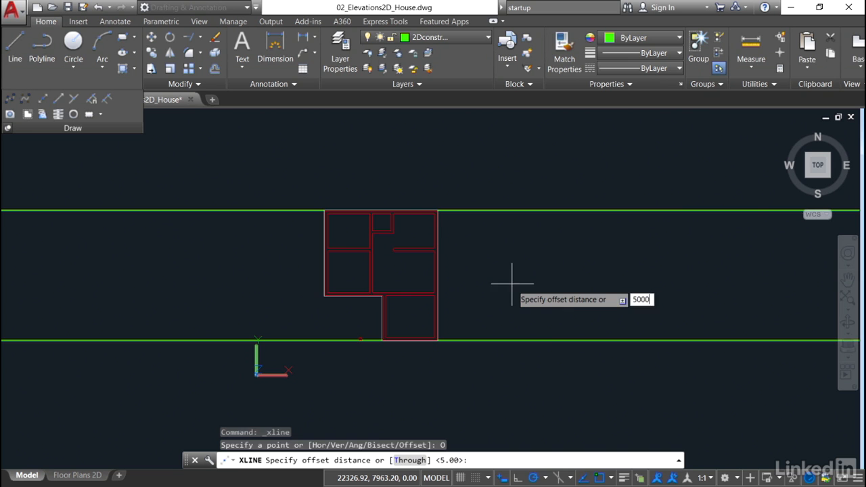
{"action": "key", "text": "Return"}
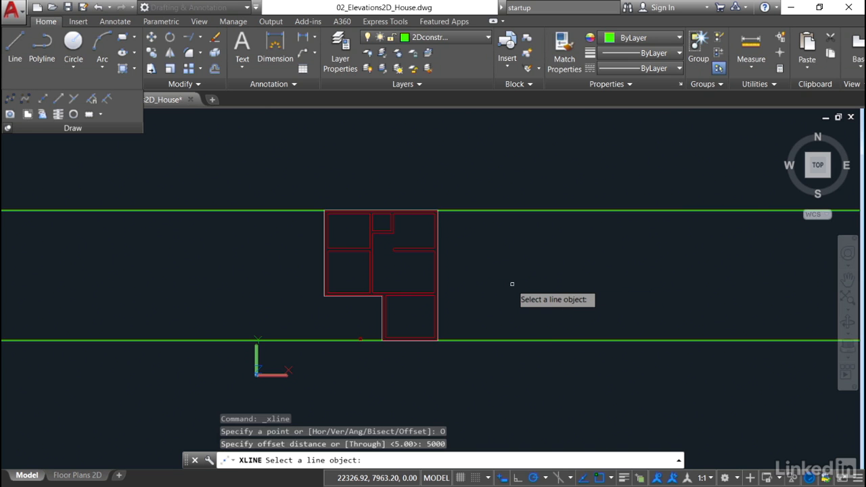
{"action": "mouse_move", "coordinate": [438, 264]}
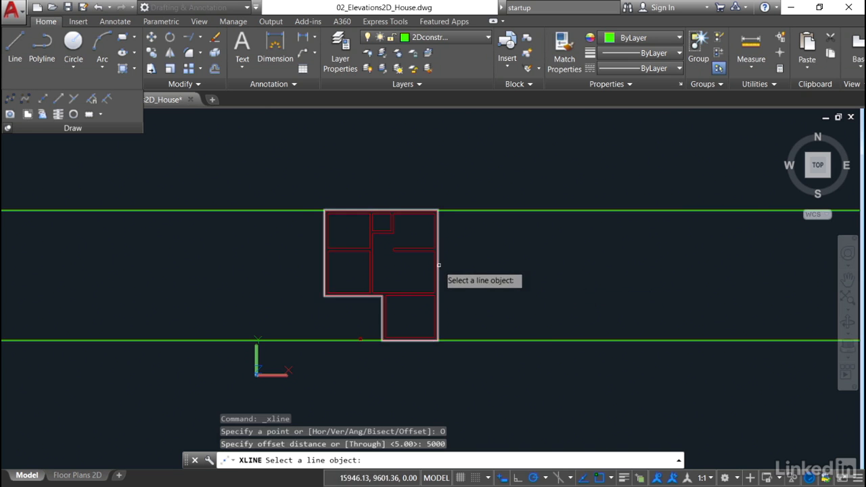
{"action": "left_click", "coordinate": [435, 271]}
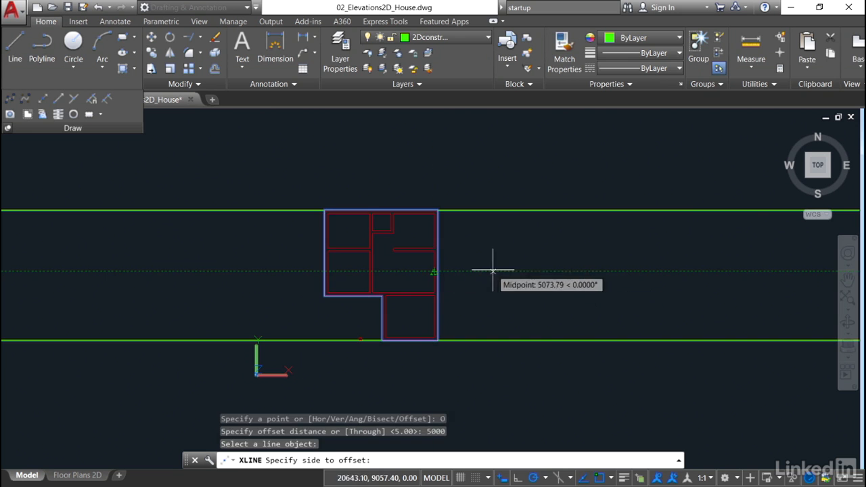
{"action": "left_click", "coordinate": [492, 271]}
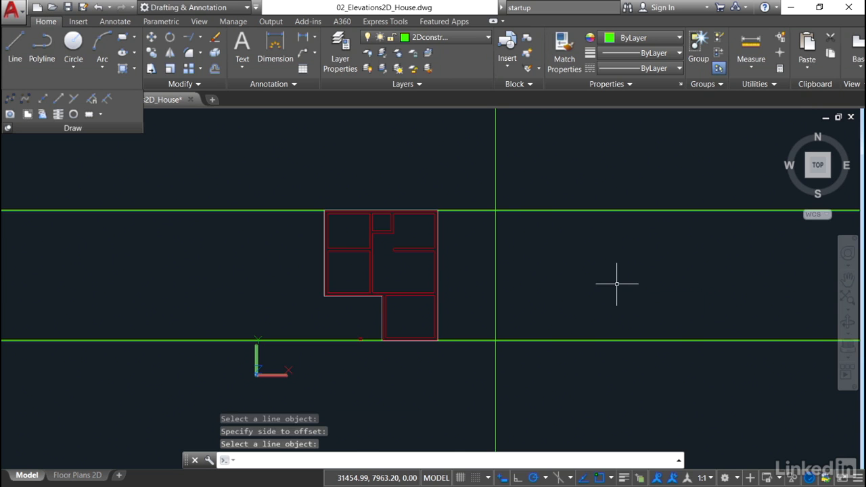
{"action": "mouse_move", "coordinate": [531, 265]}
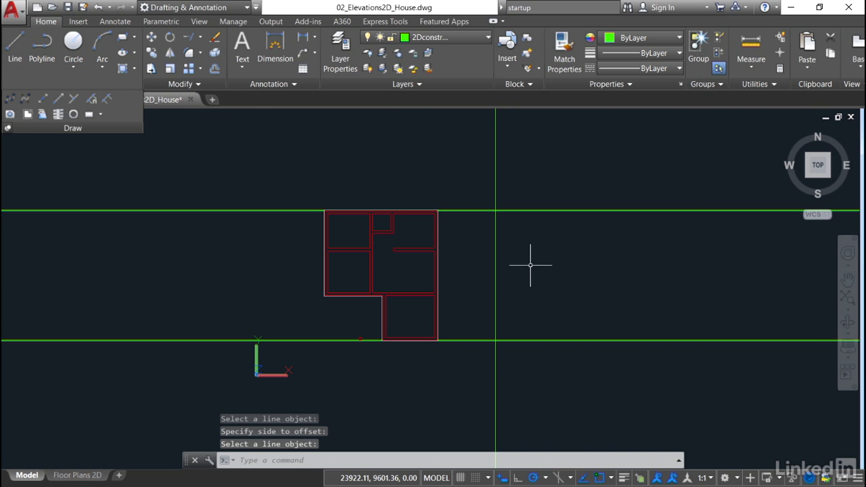
{"action": "mouse_move", "coordinate": [498, 256]}
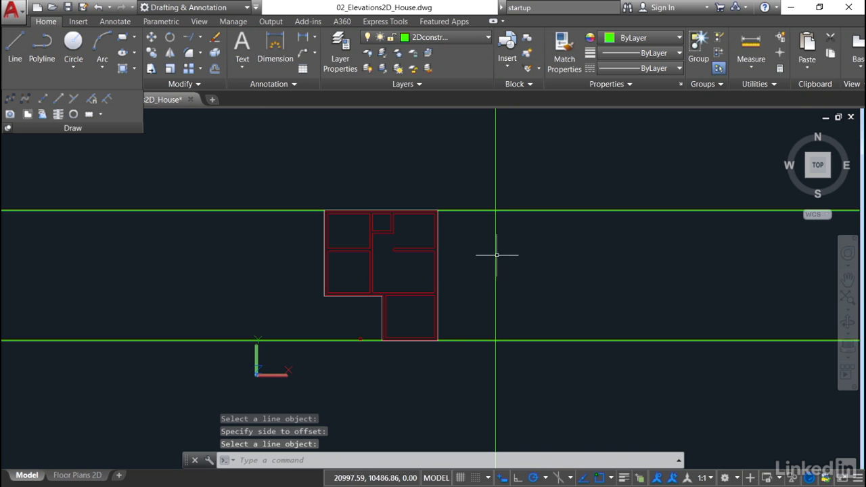
{"action": "mouse_move", "coordinate": [495, 263]}
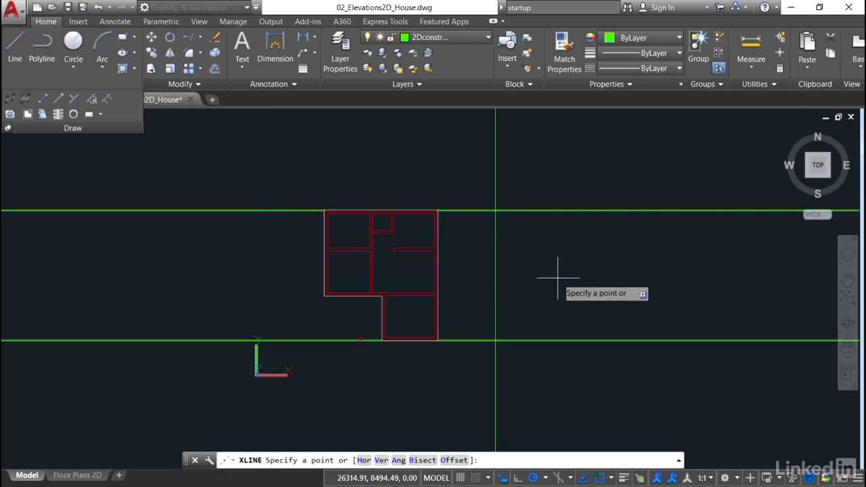
{"action": "mouse_move", "coordinate": [548, 250]}
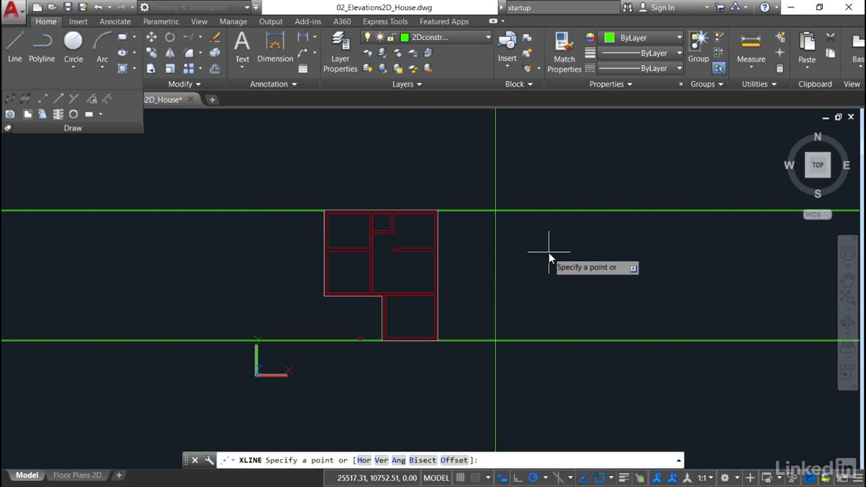
Offset a second vertical construction line 5000 units right of the first one
{"action": "right_click", "coordinate": [548, 257]}
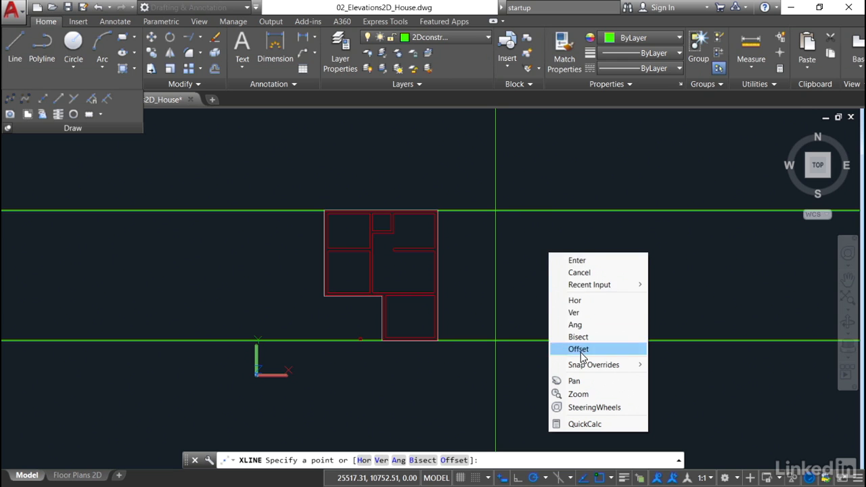
{"action": "left_click", "coordinate": [578, 349]}
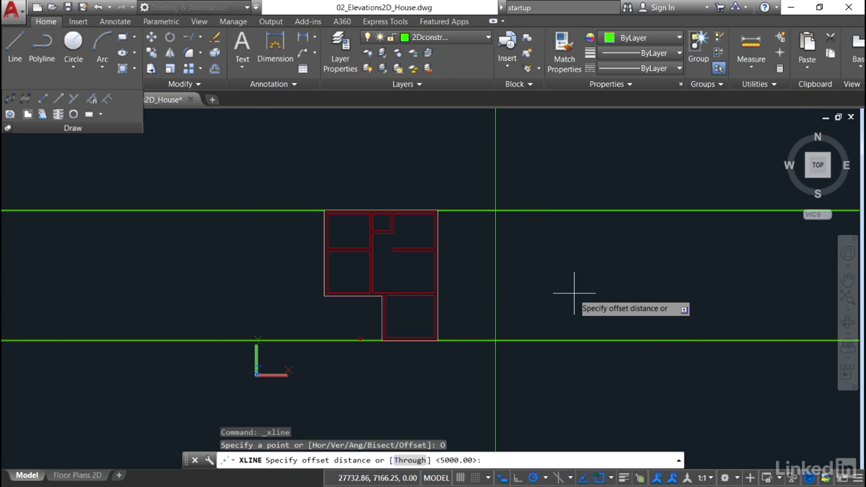
{"action": "type", "text": "500"}
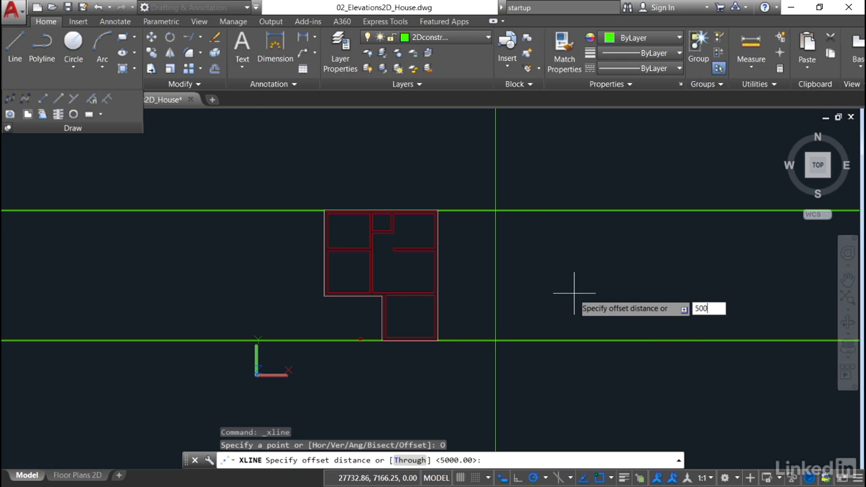
{"action": "key", "text": "Return"}
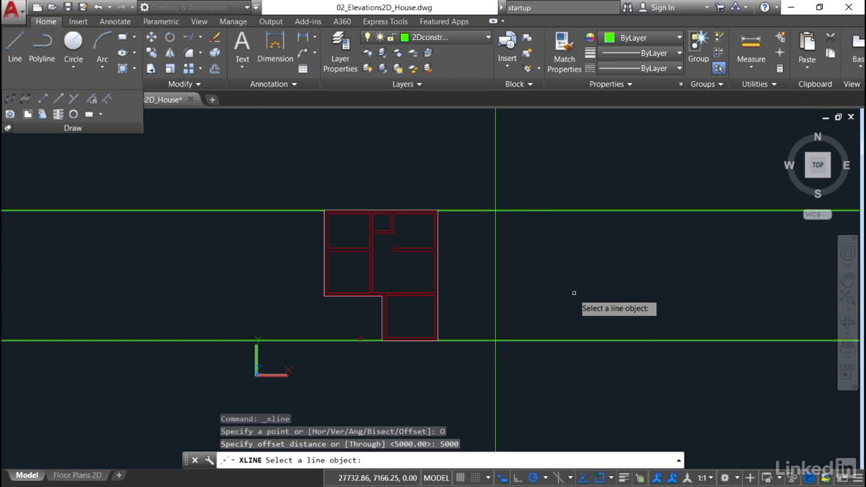
{"action": "mouse_move", "coordinate": [495, 276]}
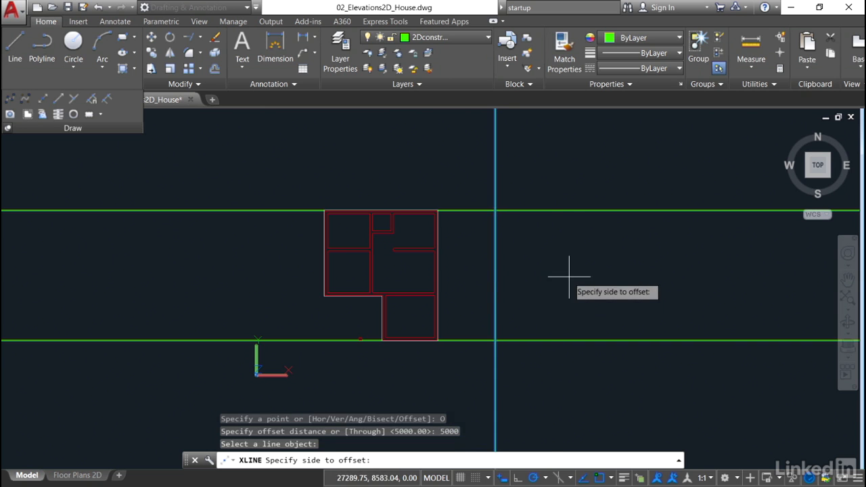
{"action": "left_click", "coordinate": [569, 278]}
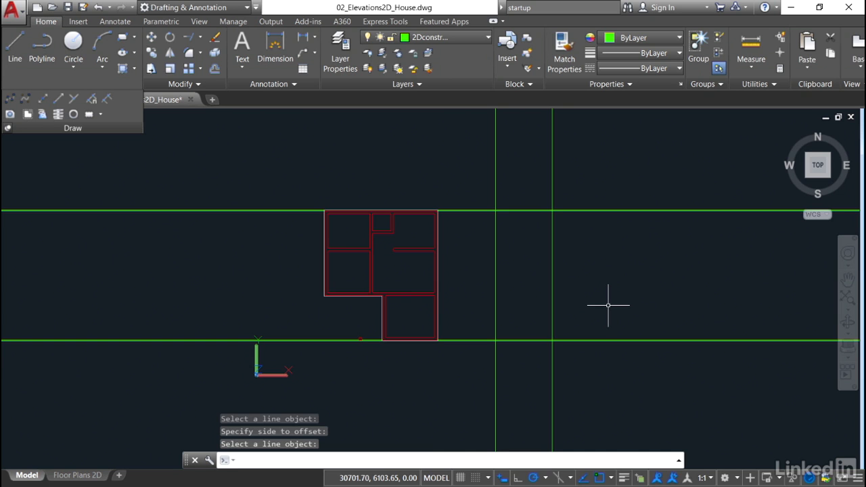
{"action": "mouse_move", "coordinate": [319, 208]}
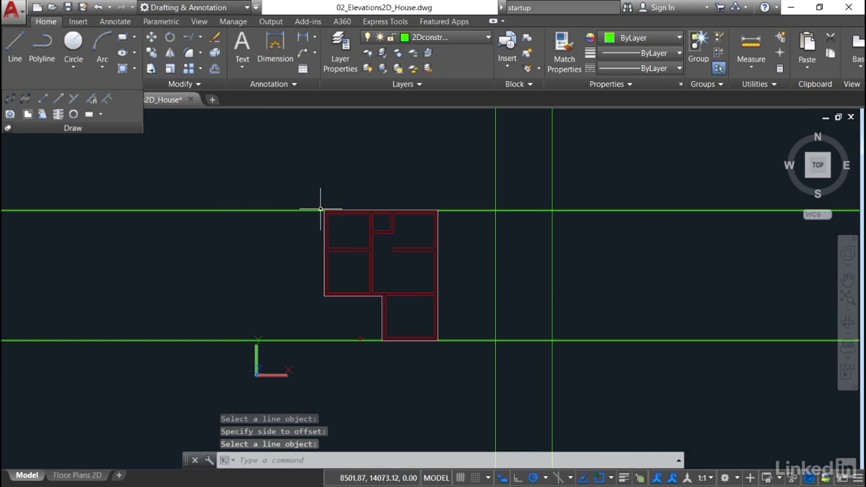
{"action": "mouse_move", "coordinate": [44, 99]}
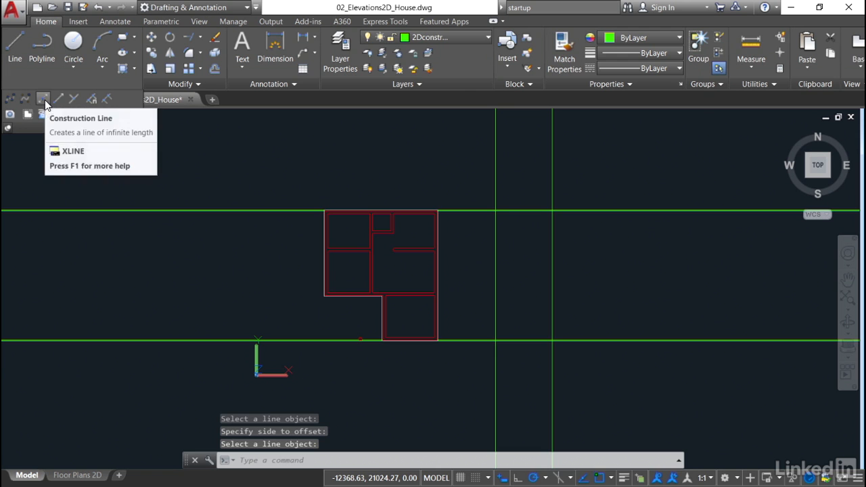
Start XLINE in offset mode with a 300 distance from the right vertical line
{"action": "left_click", "coordinate": [43, 99]}
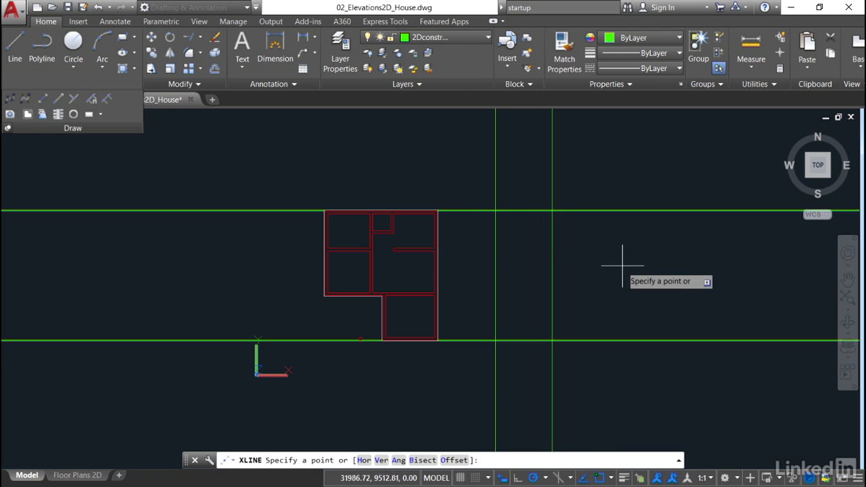
{"action": "mouse_move", "coordinate": [653, 368]}
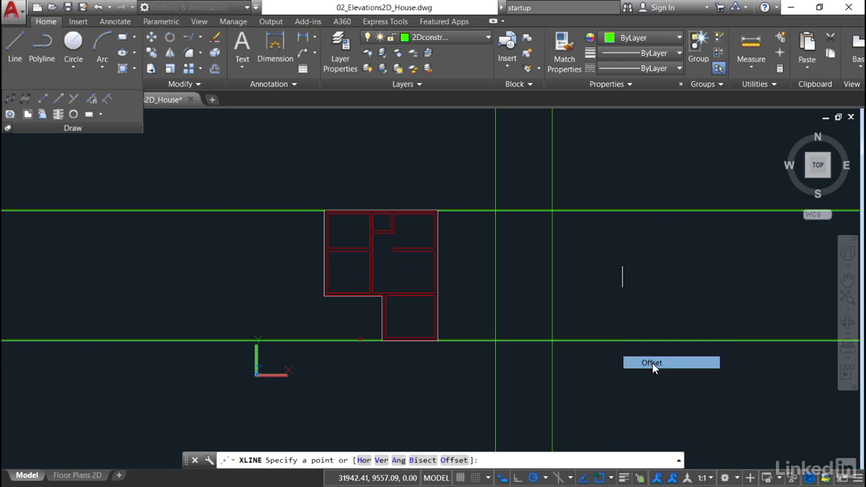
{"action": "left_click", "coordinate": [651, 363]}
{"action": "type", "text": "300"}
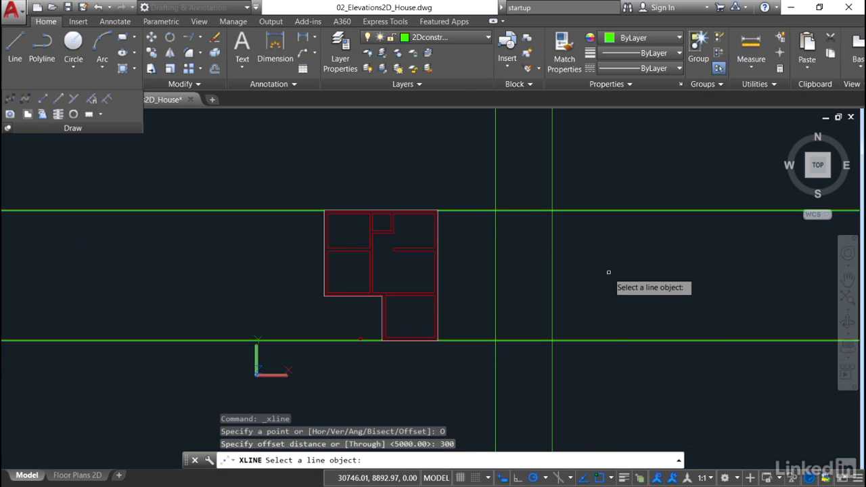
{"action": "mouse_move", "coordinate": [552, 264]}
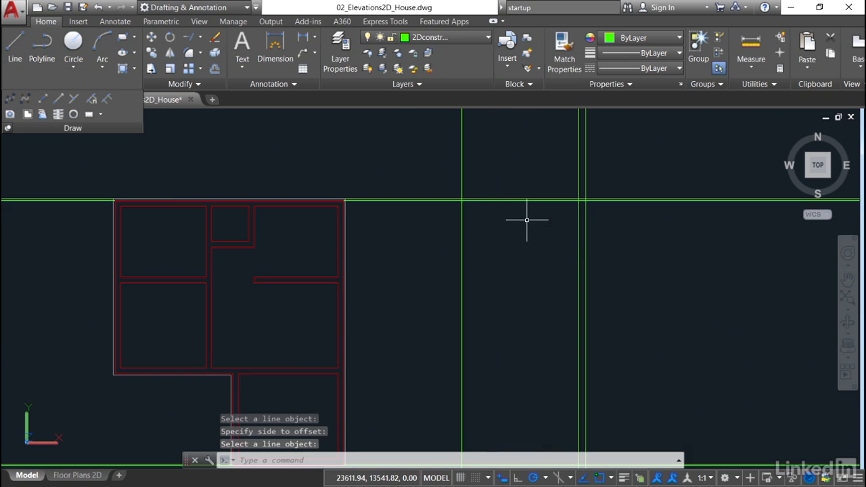
{"action": "mouse_move", "coordinate": [563, 189]}
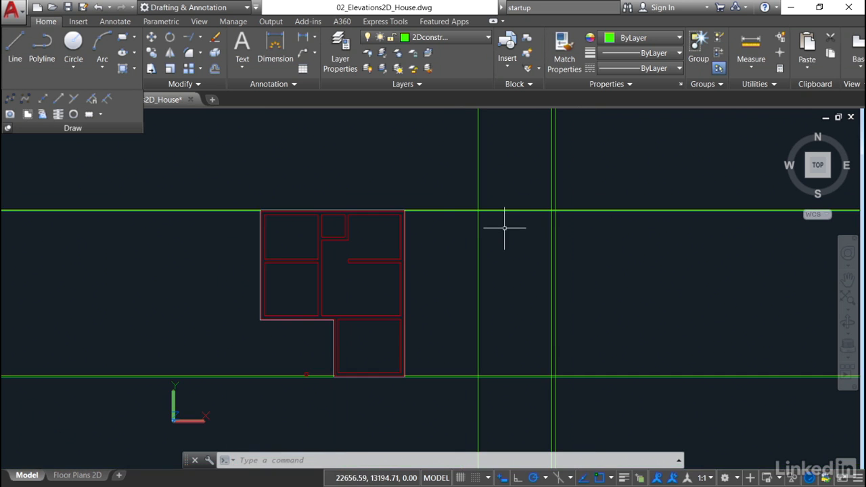
{"action": "mouse_move", "coordinate": [493, 227]}
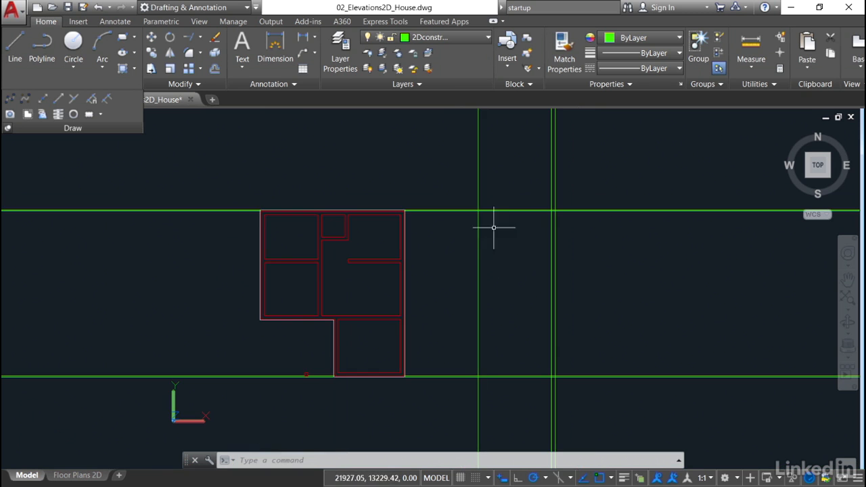
{"action": "mouse_move", "coordinate": [495, 242]}
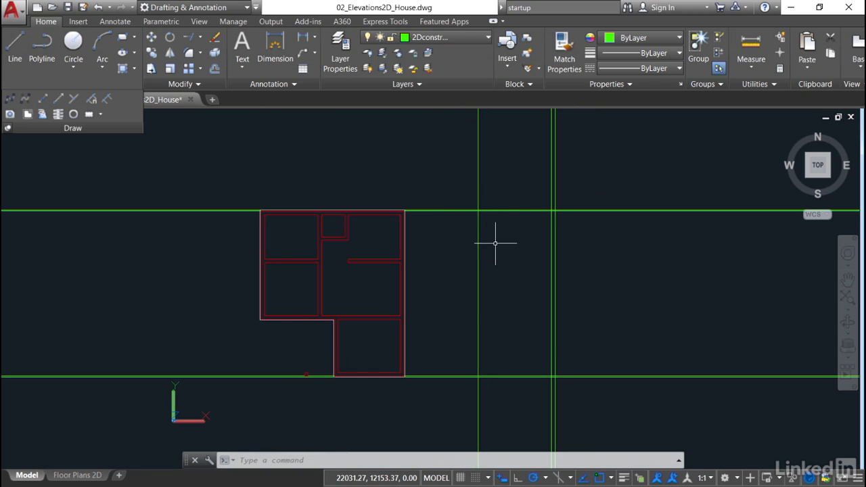
{"action": "mouse_move", "coordinate": [498, 247]}
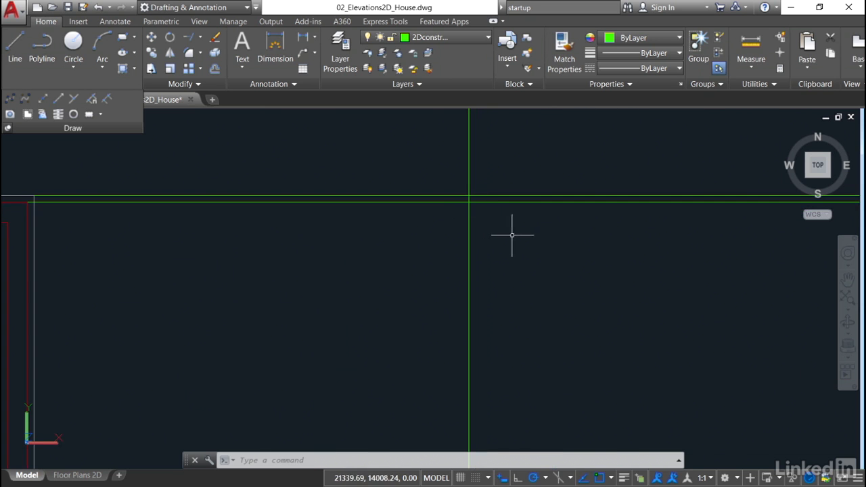
{"action": "mouse_move", "coordinate": [469, 251]}
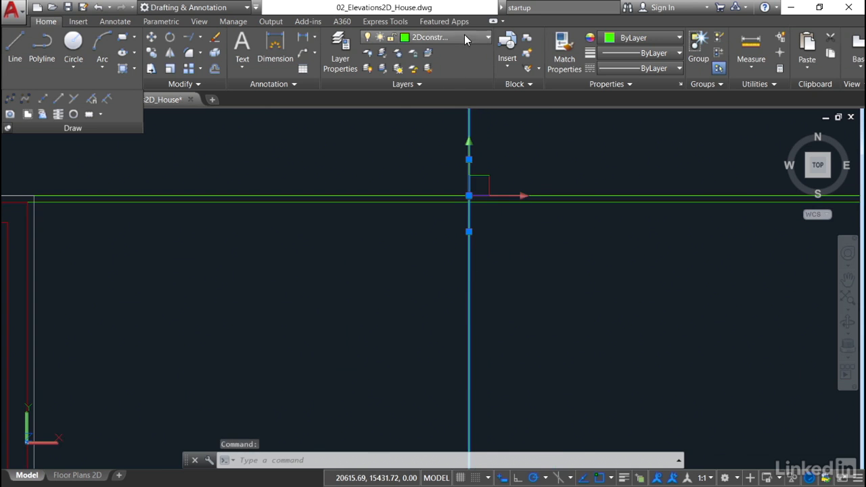
Move the selected vertical construction line onto the 2Dwalls layer
{"action": "left_click", "coordinate": [488, 38]}
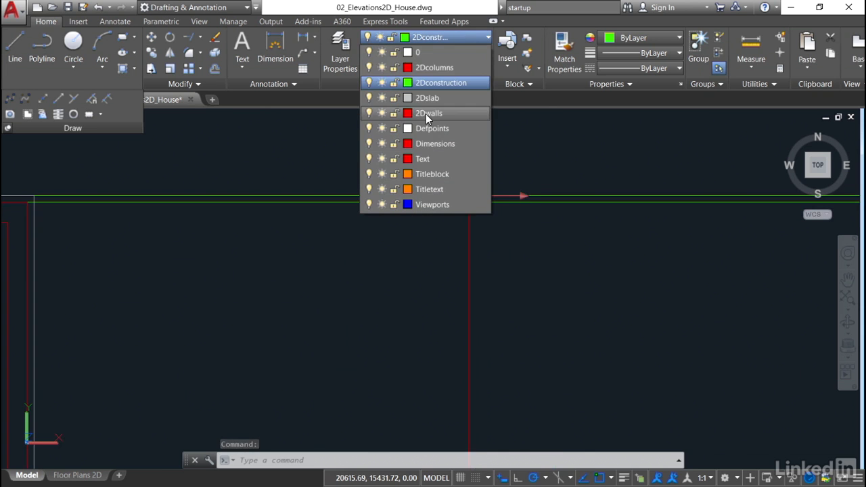
{"action": "left_click", "coordinate": [428, 114]}
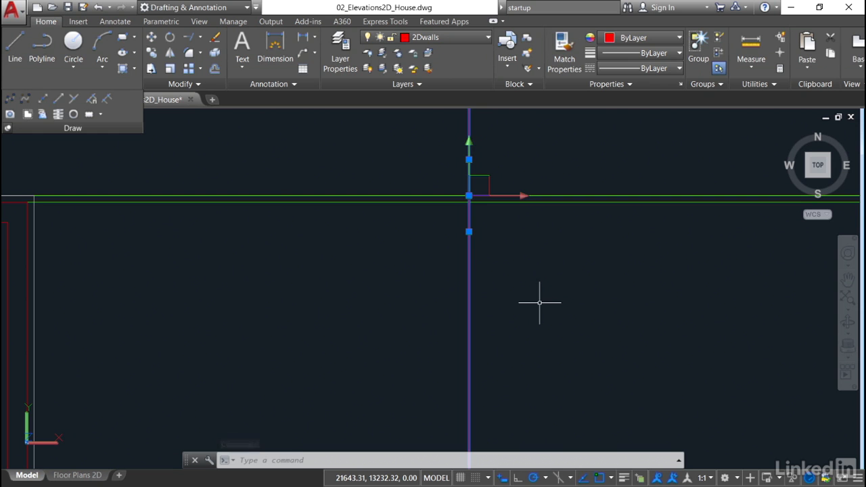
{"action": "key", "text": "Escape"}
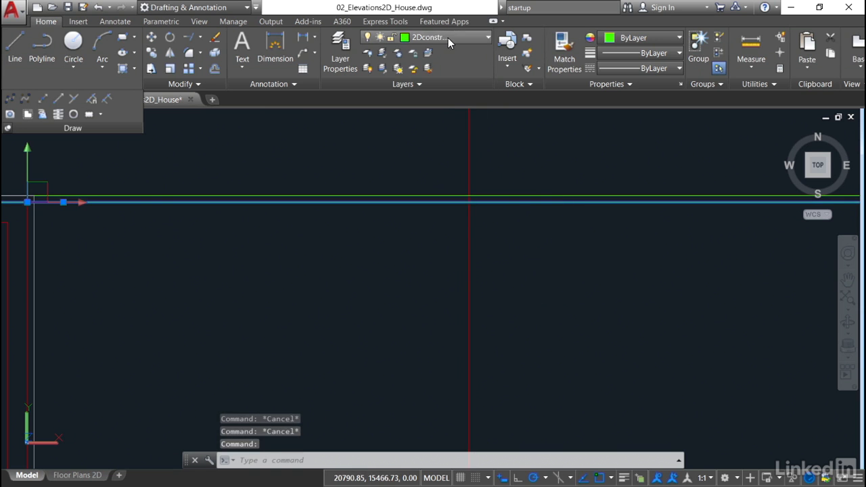
Move the selected horizontal construction line onto the 2Dwalls layer
{"action": "left_click", "coordinate": [487, 38]}
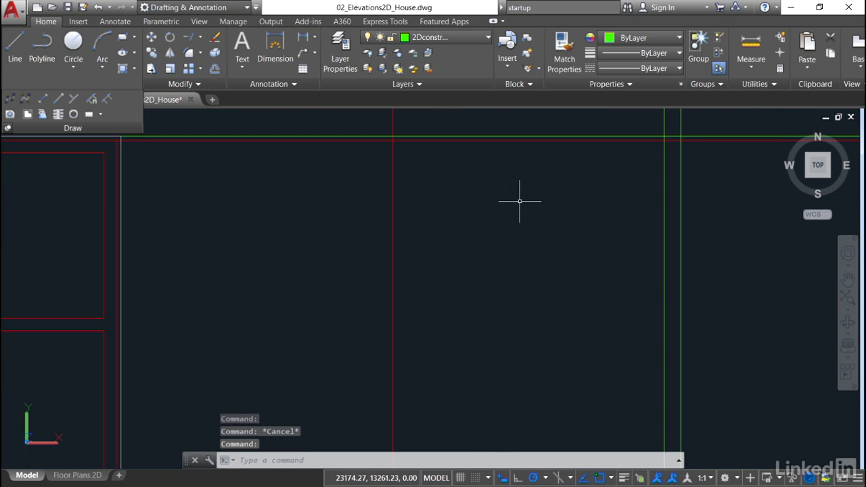
{"action": "mouse_move", "coordinate": [525, 211]}
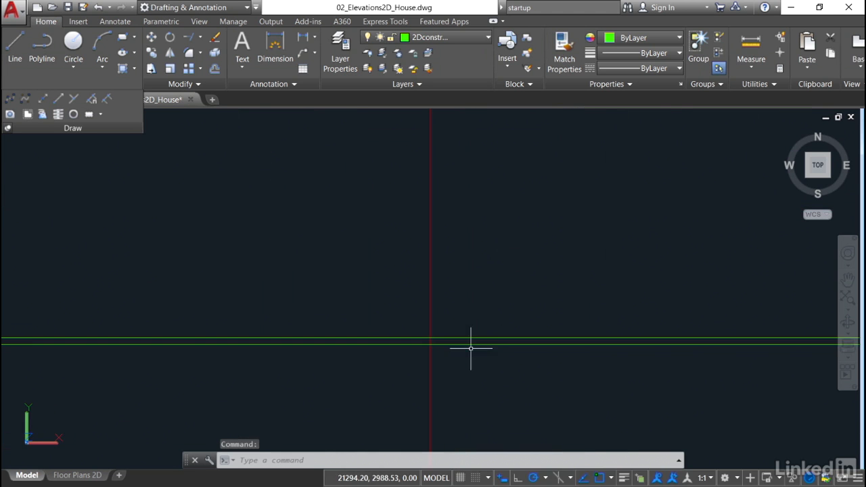
{"action": "mouse_move", "coordinate": [485, 287]}
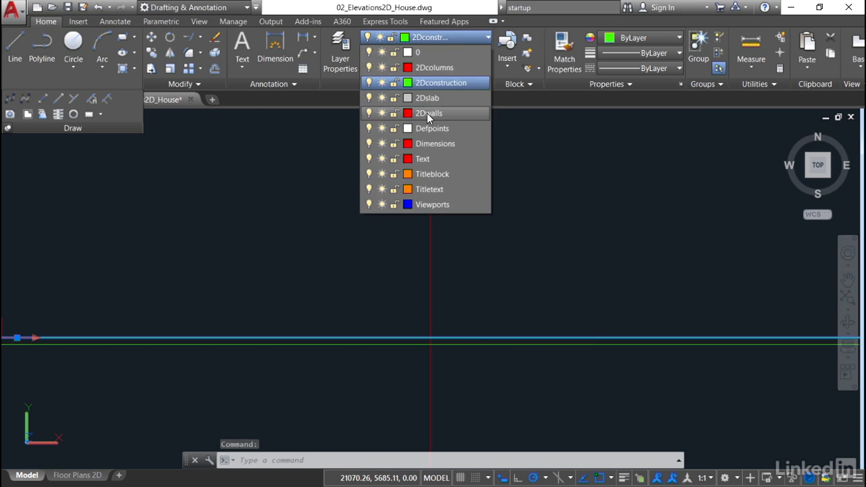
{"action": "left_click", "coordinate": [428, 113]}
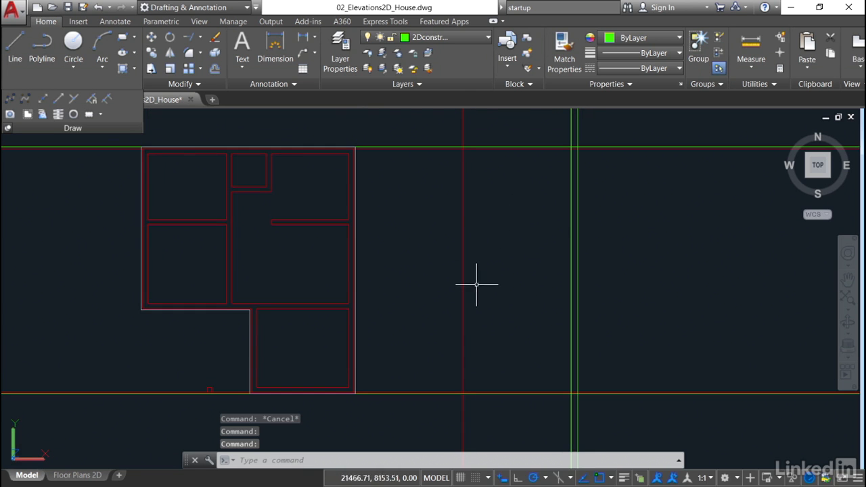
{"action": "mouse_move", "coordinate": [506, 352]}
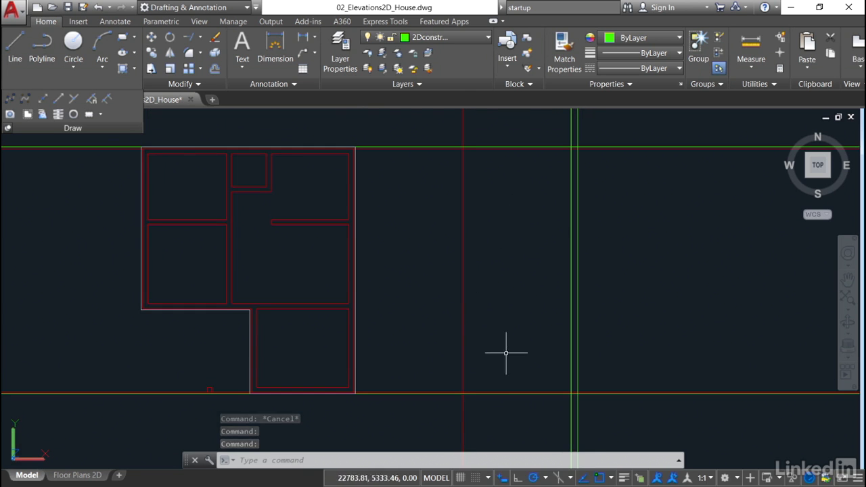
{"action": "mouse_move", "coordinate": [523, 183]}
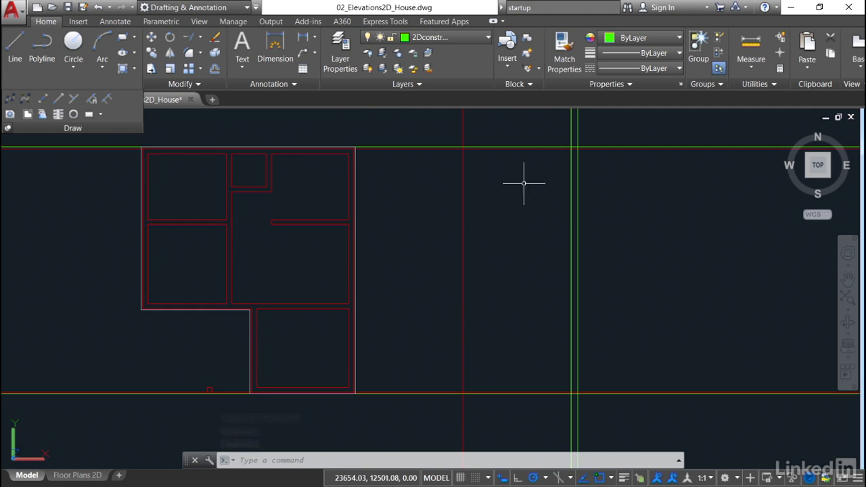
{"action": "mouse_move", "coordinate": [525, 211]}
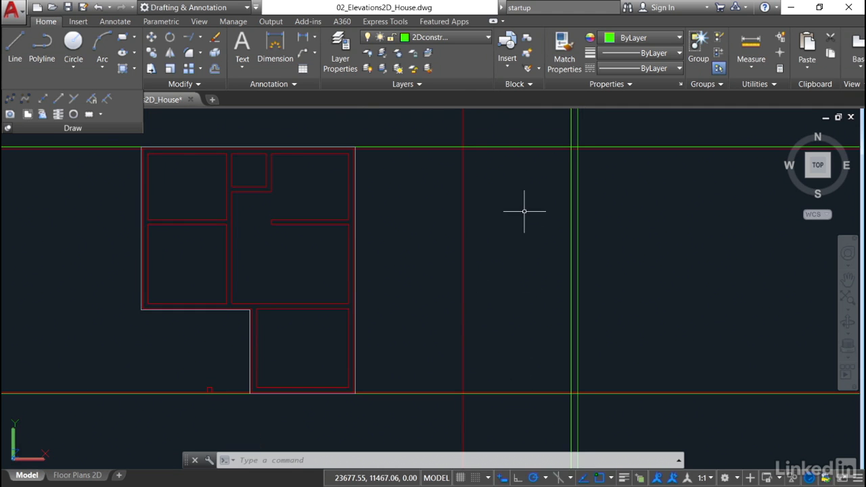
{"action": "mouse_move", "coordinate": [563, 148]}
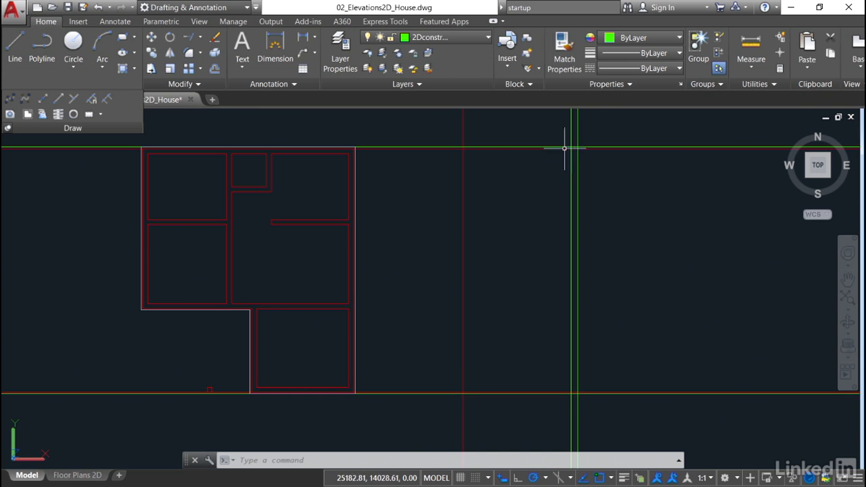
{"action": "mouse_move", "coordinate": [511, 245]}
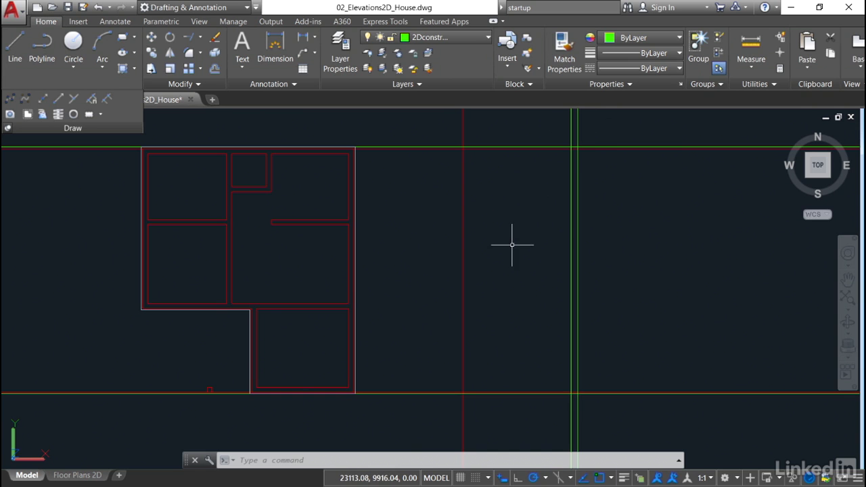
{"action": "mouse_move", "coordinate": [517, 149]}
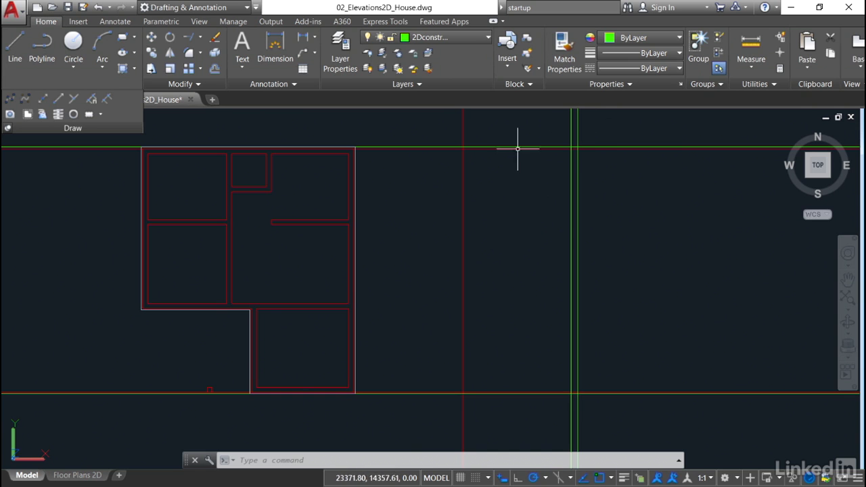
Move the close pair of vertical lines and a horizontal line onto the 2Dslab layer
{"action": "left_click_drag", "start_coordinate": [517, 149], "coordinate": [459, 251]}
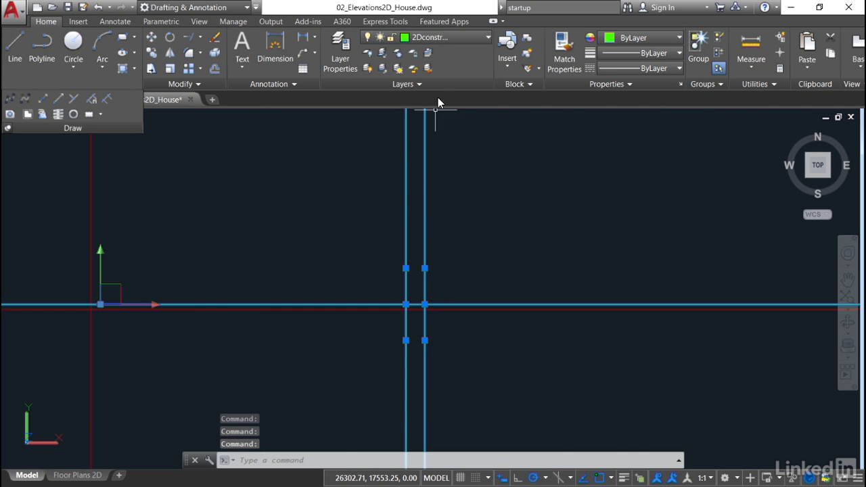
{"action": "left_click", "coordinate": [487, 38]}
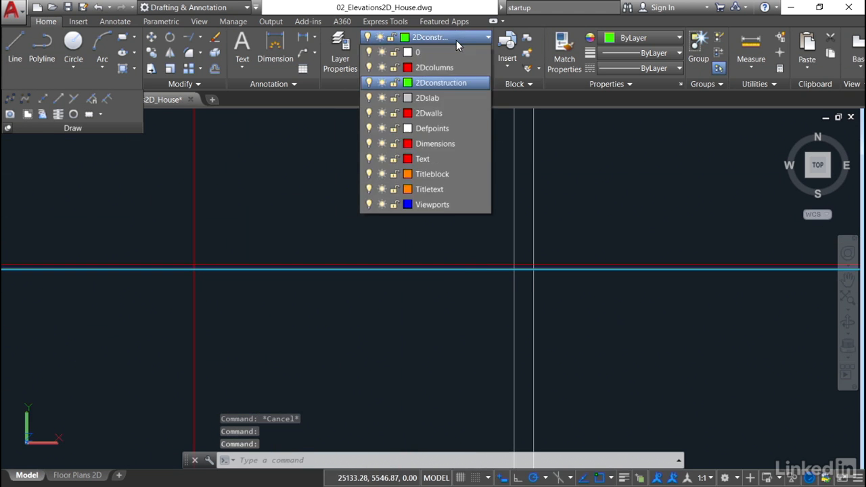
{"action": "left_click", "coordinate": [428, 98]}
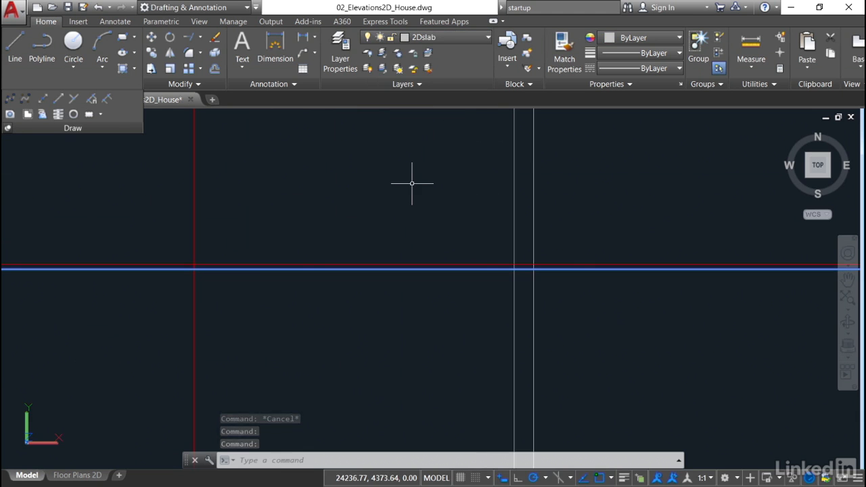